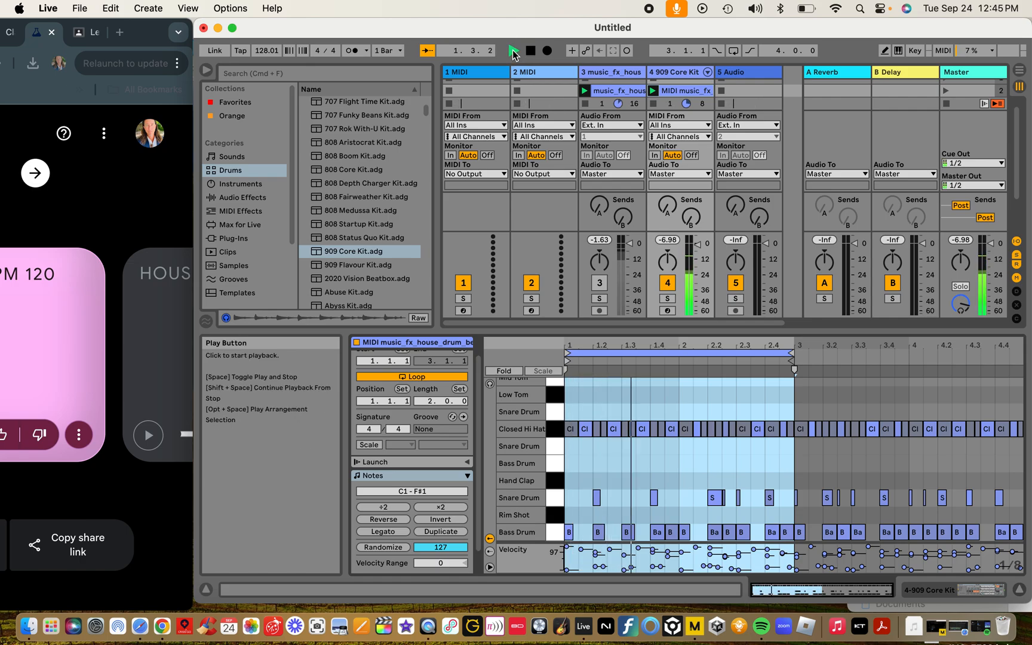
- Play the drum track through the 909 Core Kit, then stop playback
left_click(513, 51)
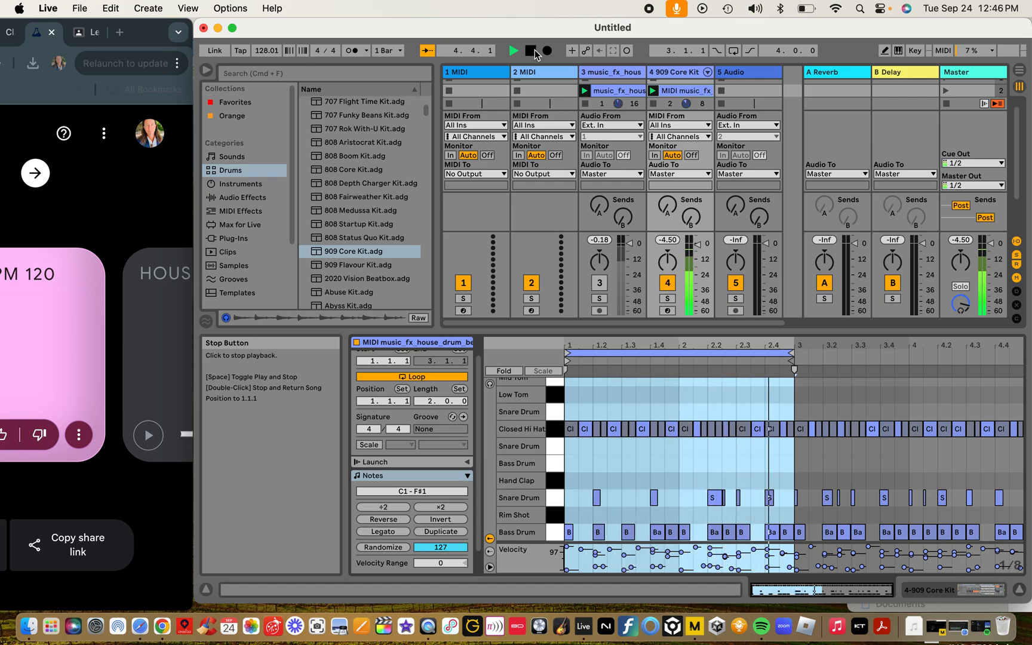
left_click(531, 50)
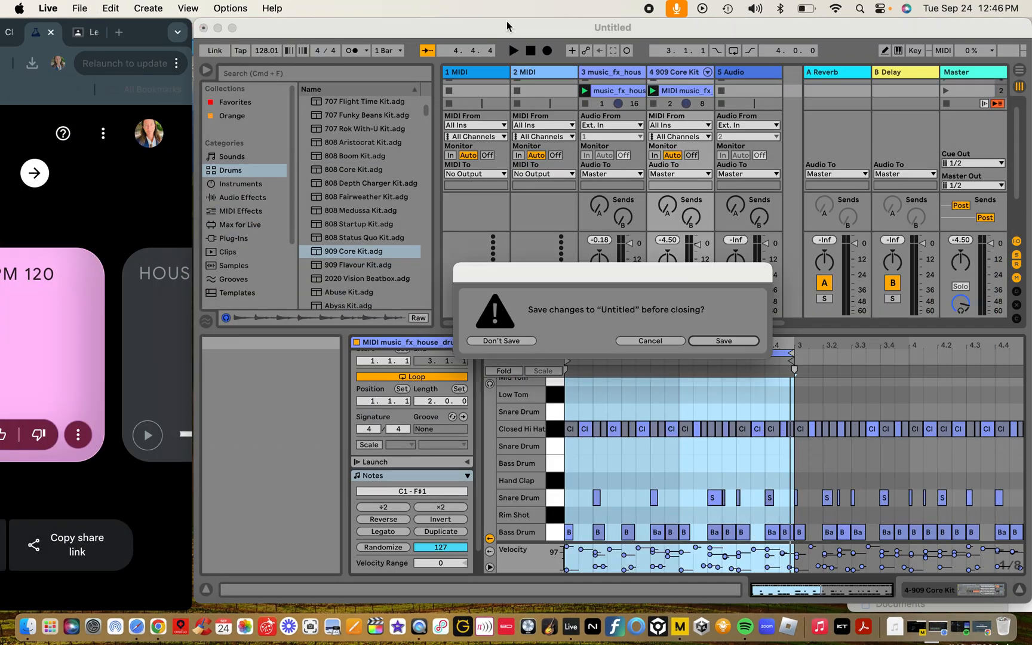
- Close the Live set without saving changes
left_click(501, 341)
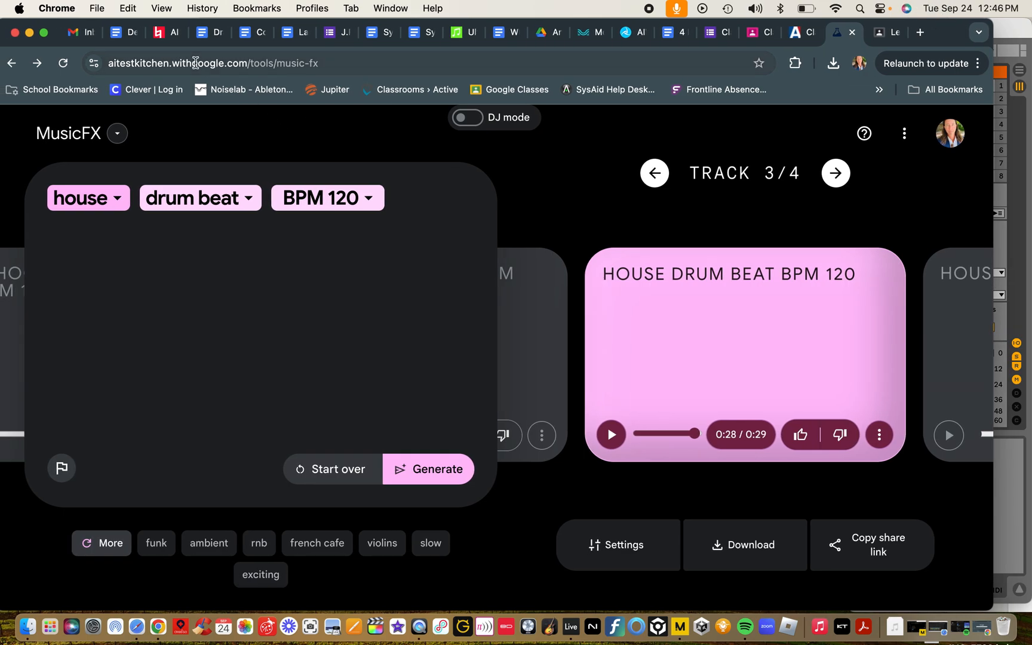
mouse_move(170, 77)
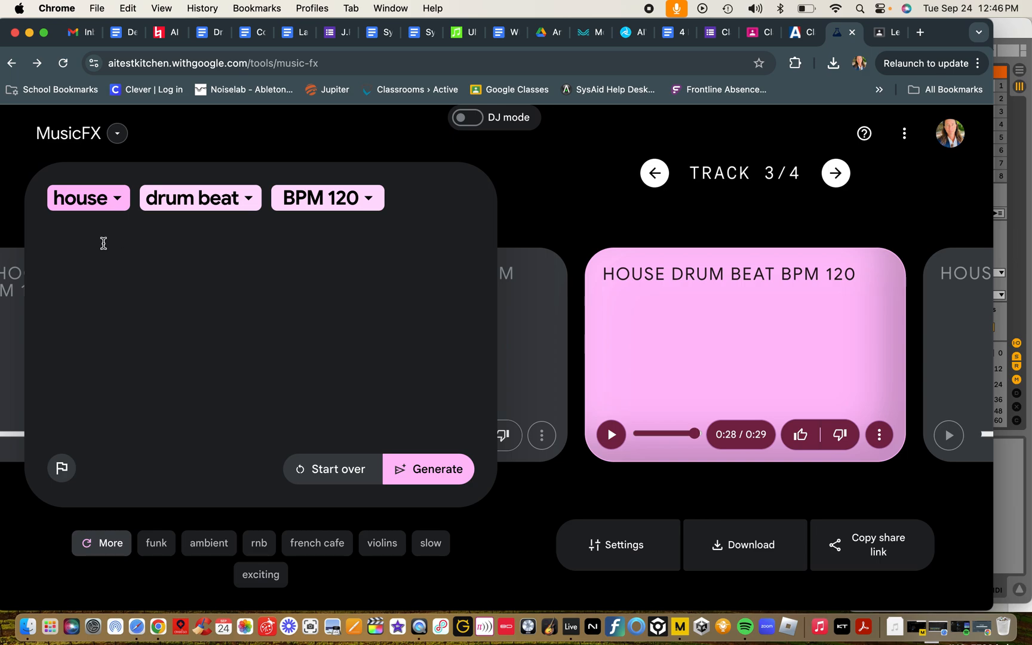
mouse_move(940, 25)
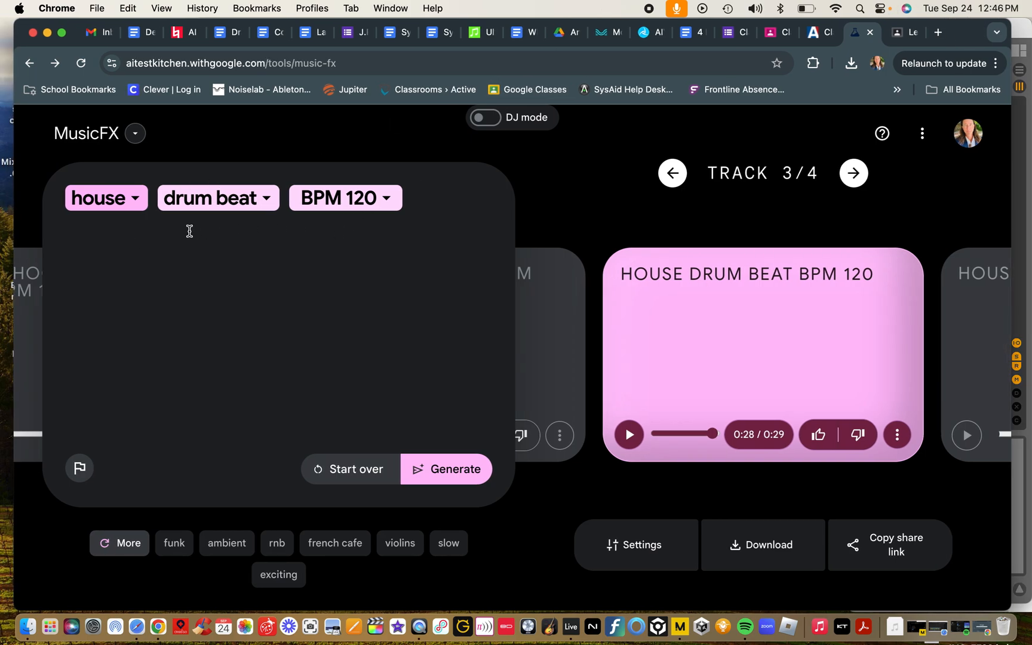
mouse_move(182, 222)
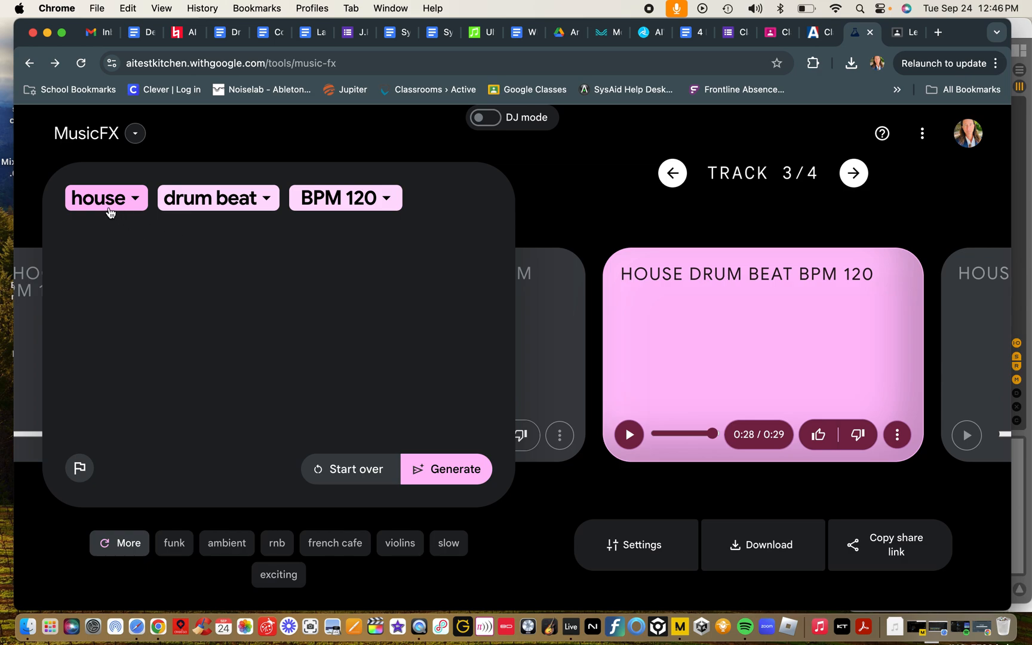
mouse_move(99, 221)
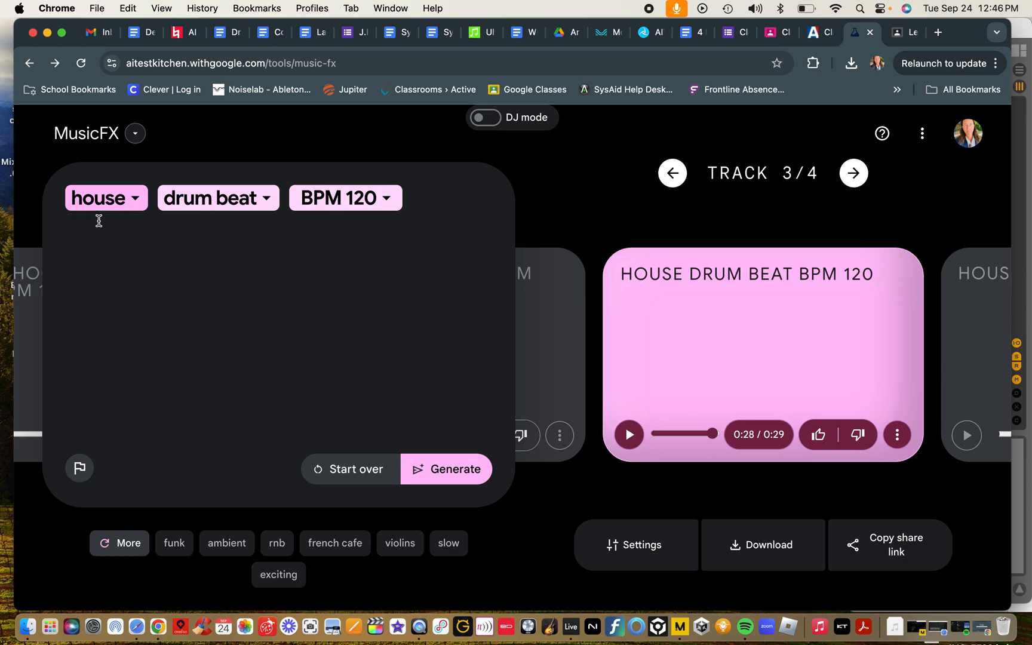
mouse_move(105, 213)
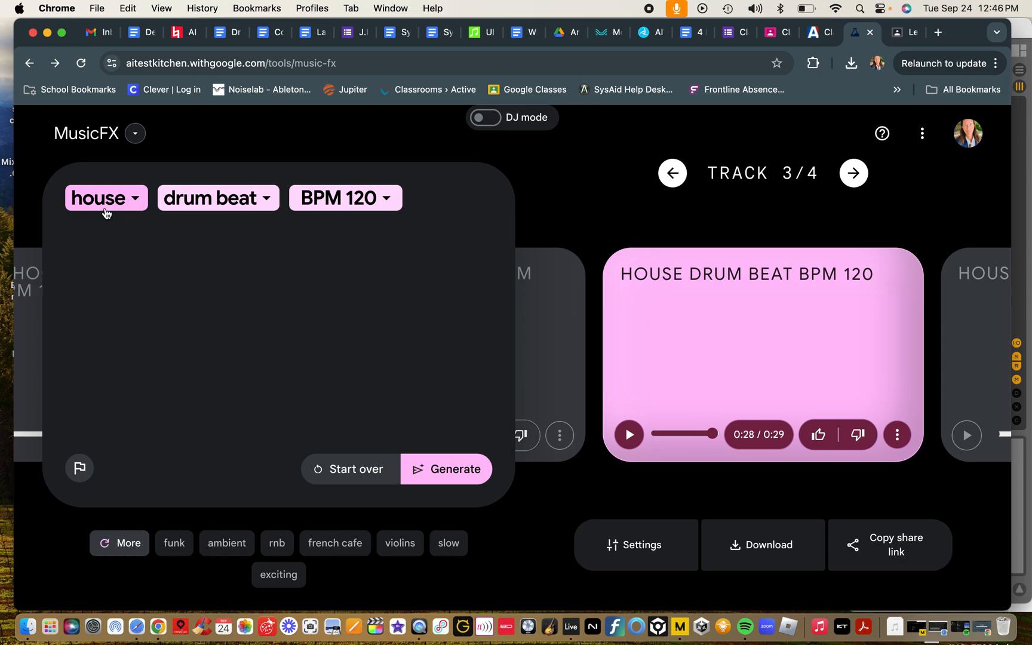
mouse_move(341, 209)
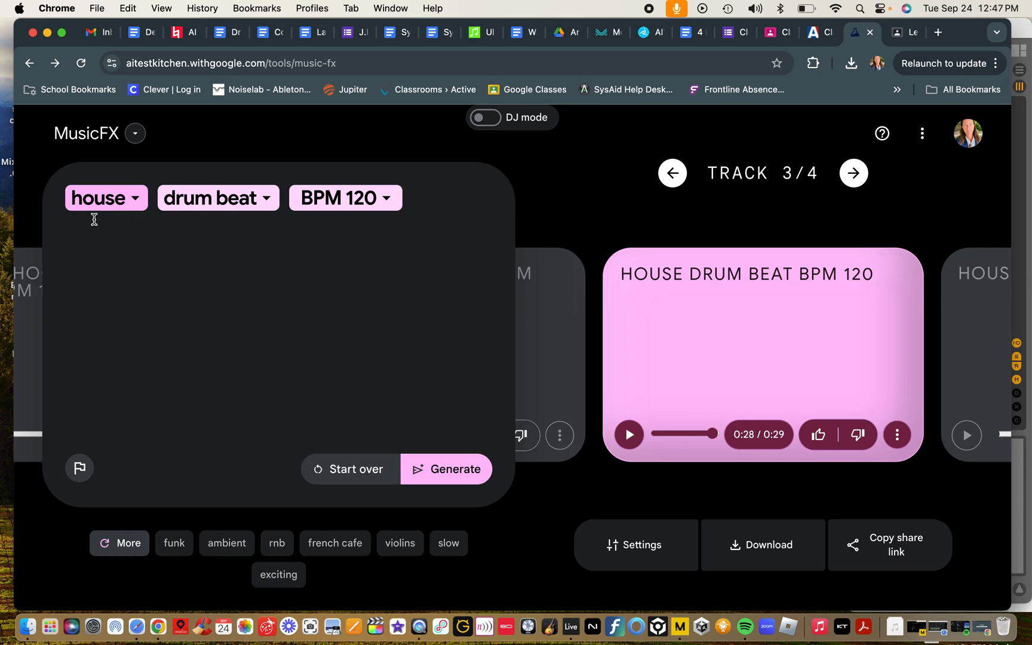
mouse_move(209, 212)
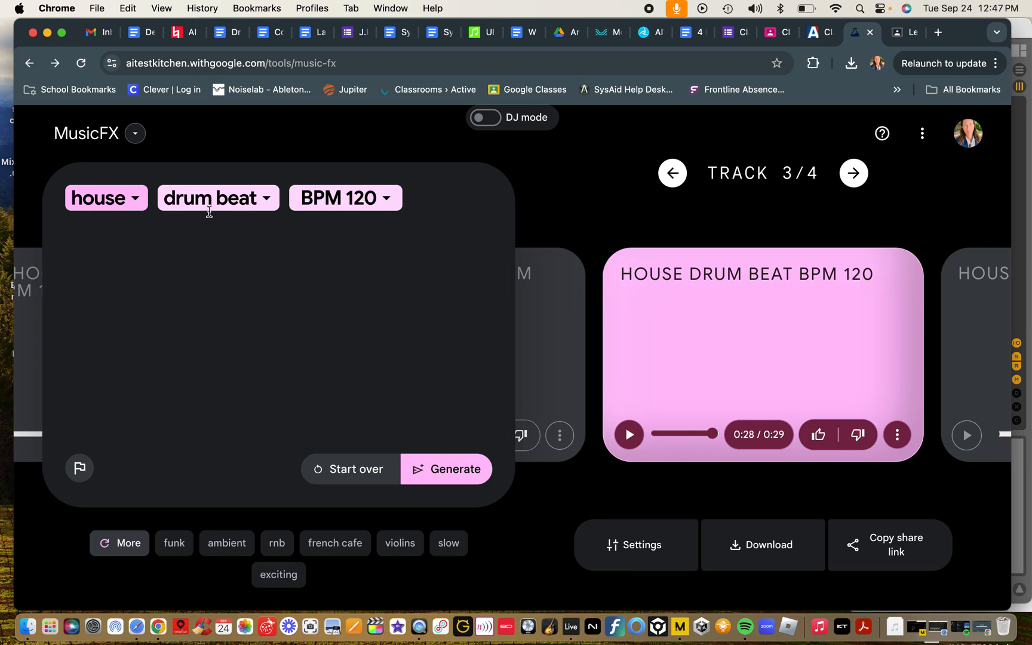
mouse_move(327, 208)
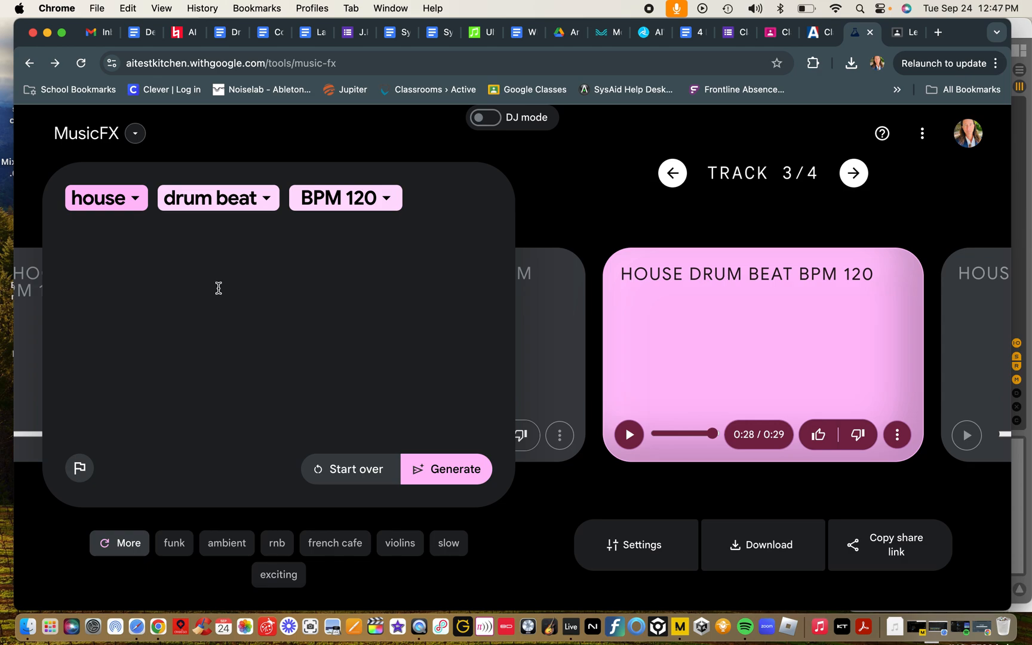
mouse_move(138, 304)
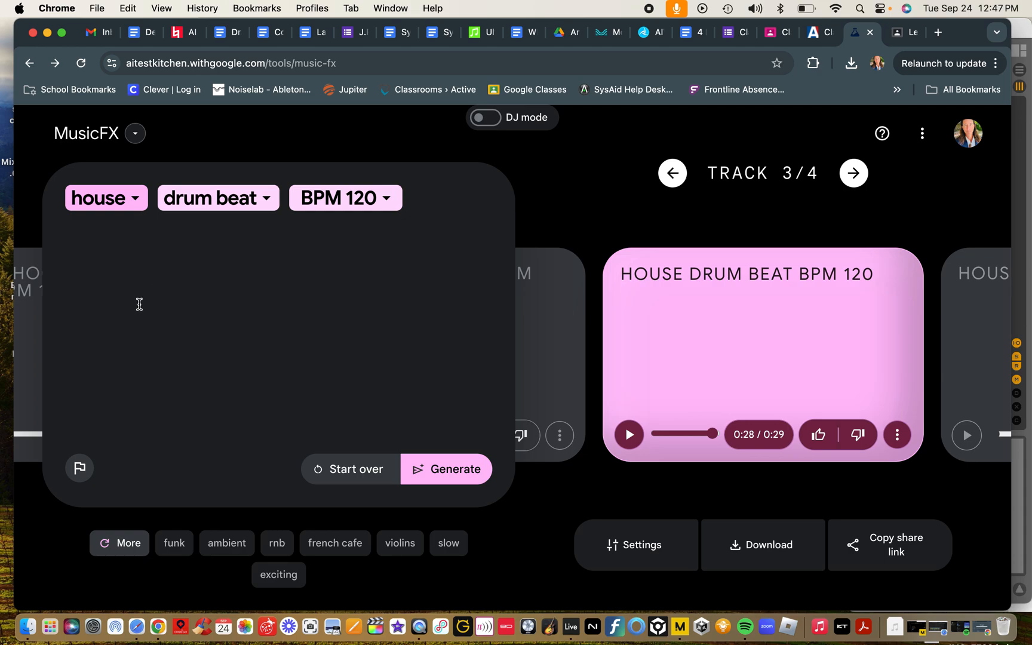
mouse_move(214, 272)
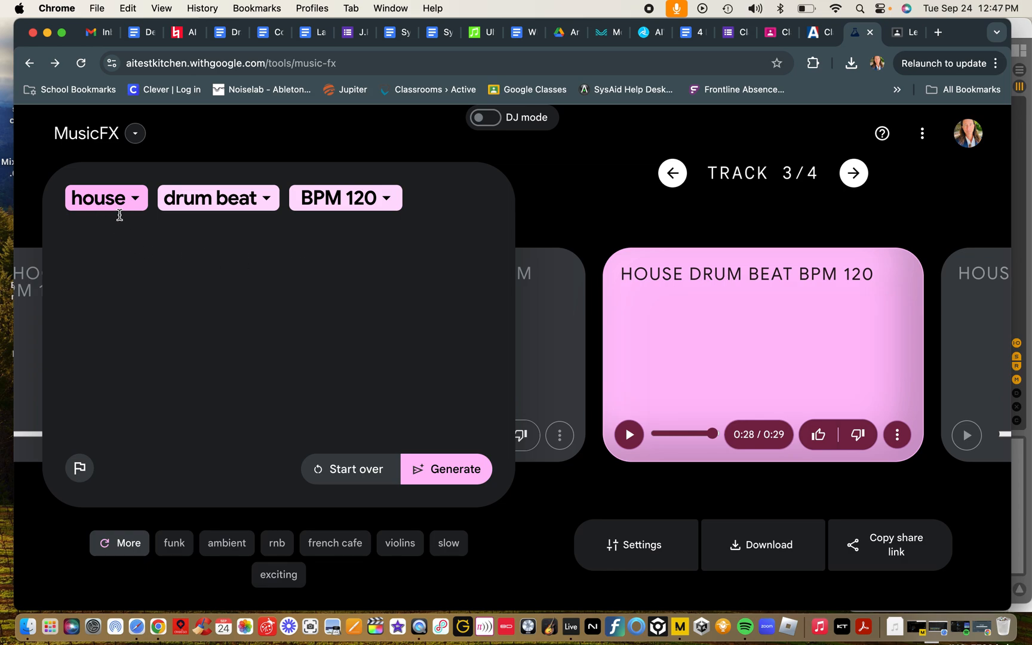
mouse_move(382, 230)
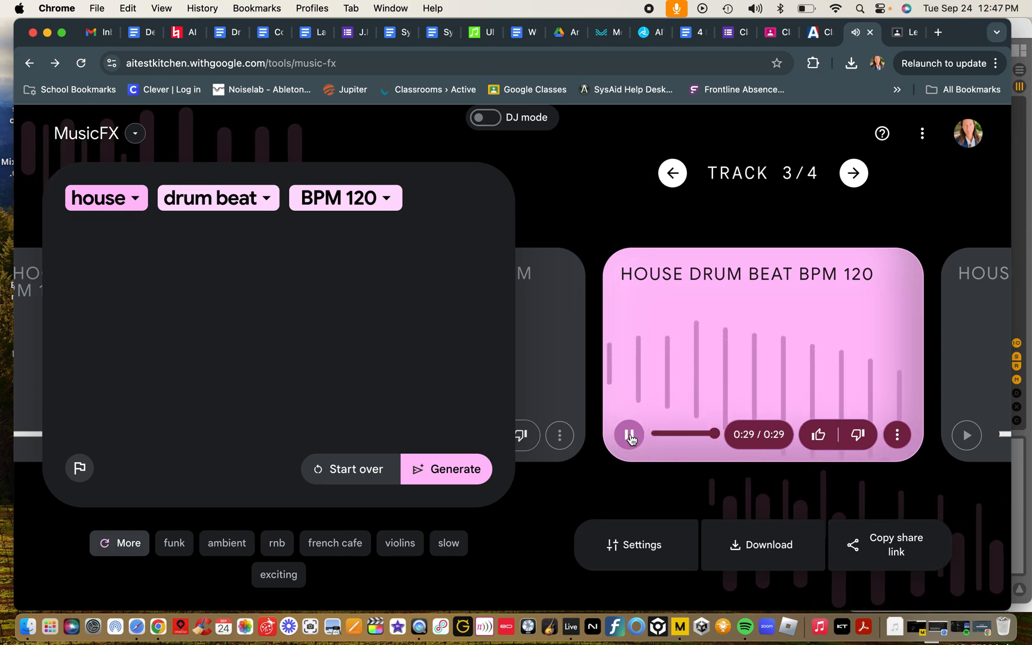
- Play track 3 from the beginning, pausing it around ten seconds in
left_click(630, 434)
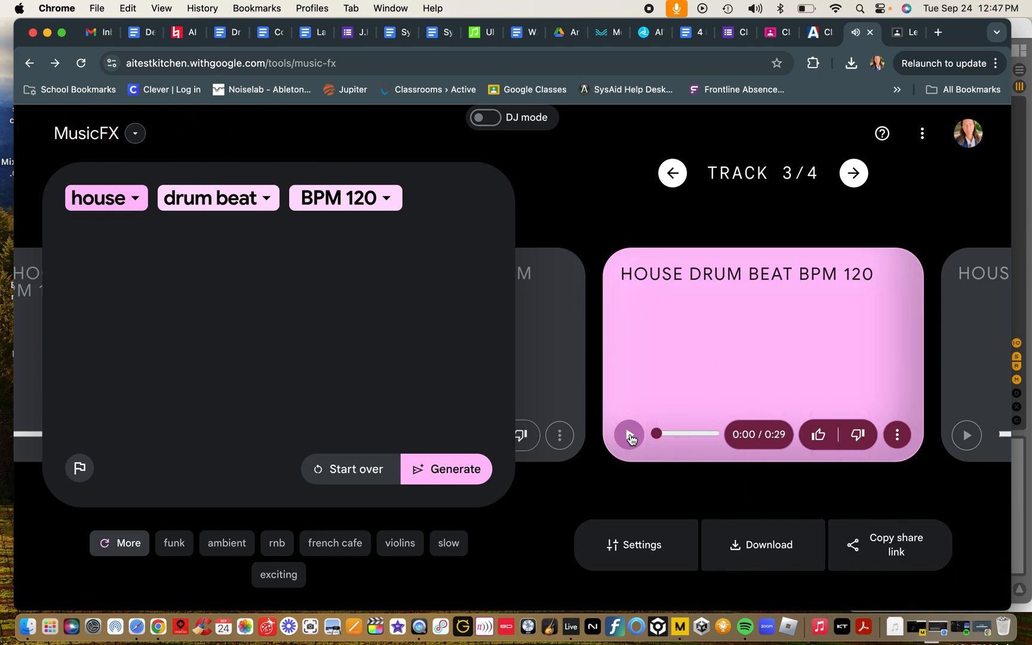
left_click(629, 435)
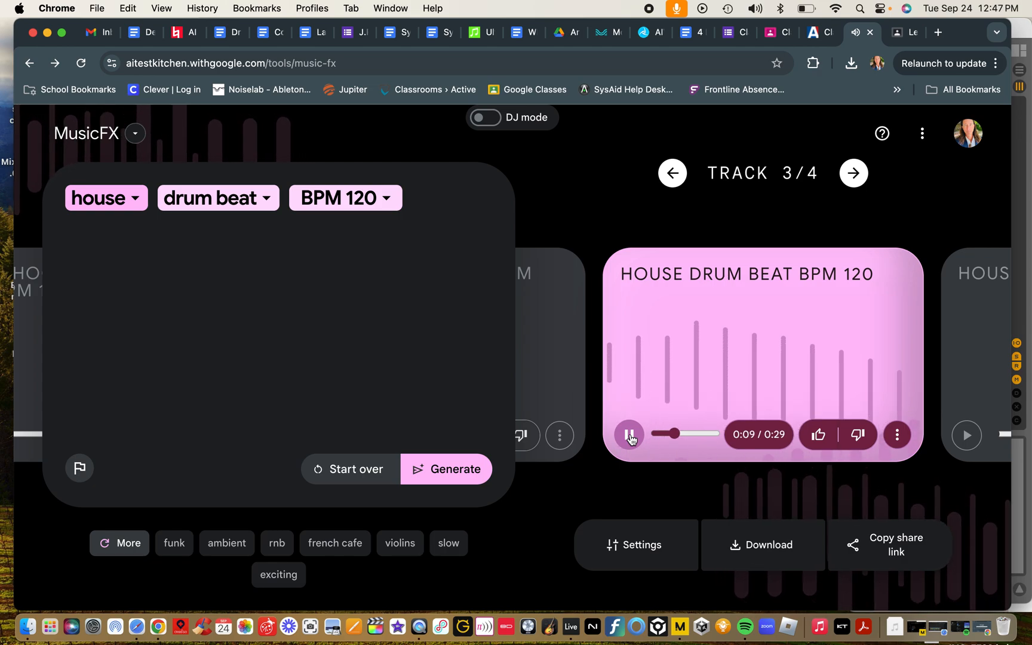
left_click(630, 434)
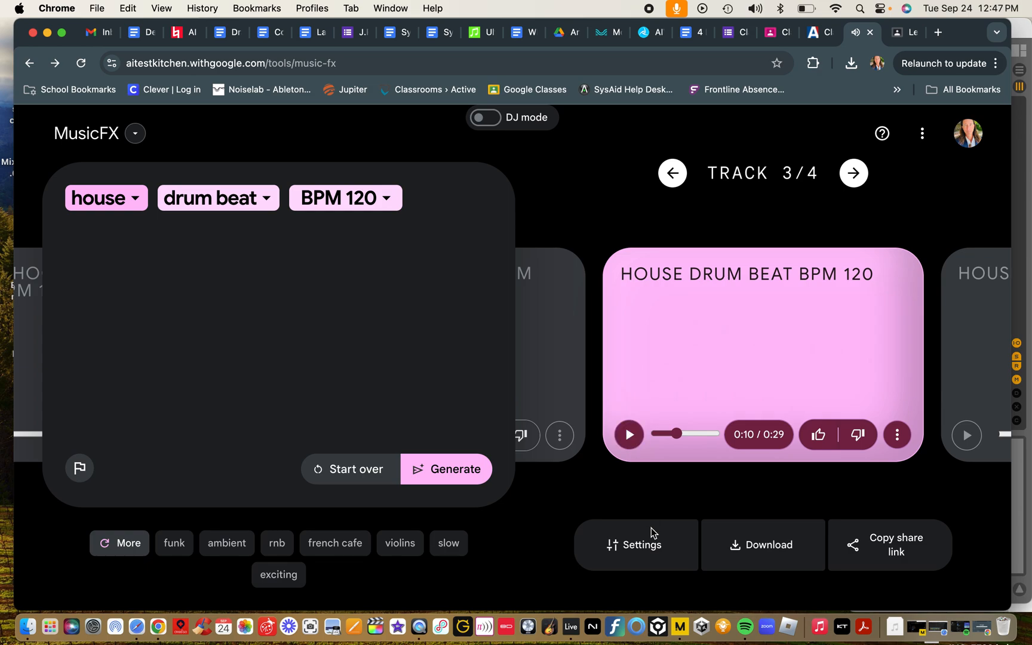
left_click(634, 544)
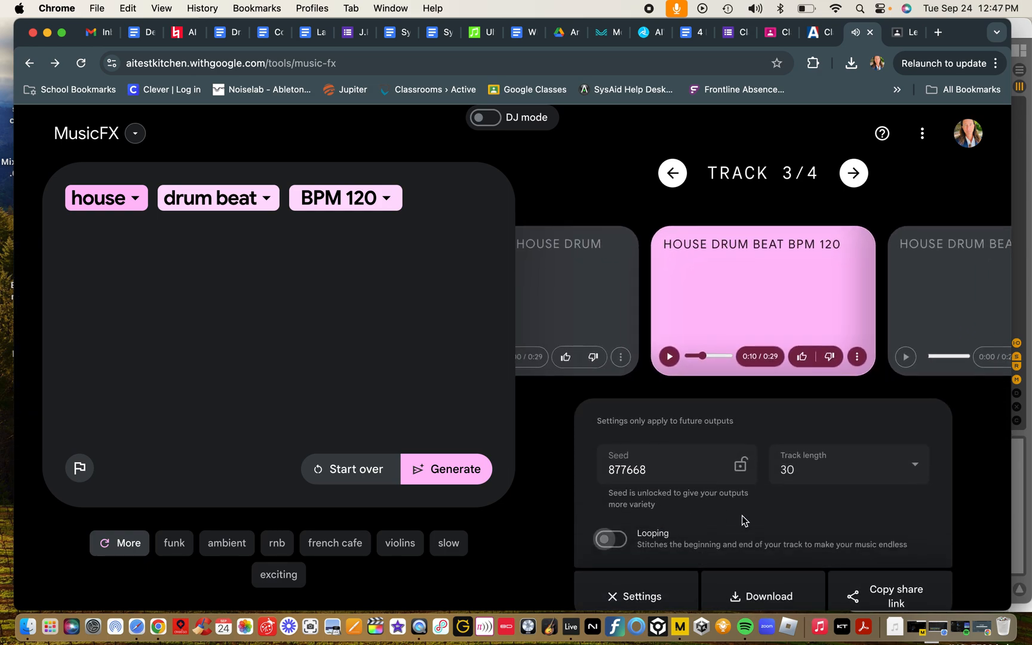
left_click(847, 464)
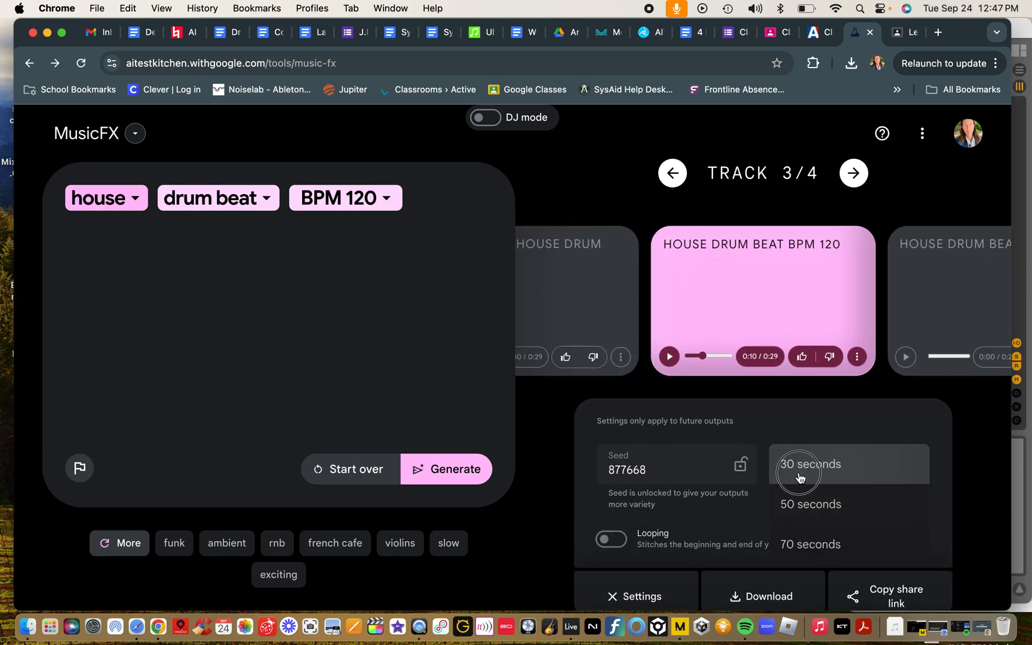
left_click(635, 595)
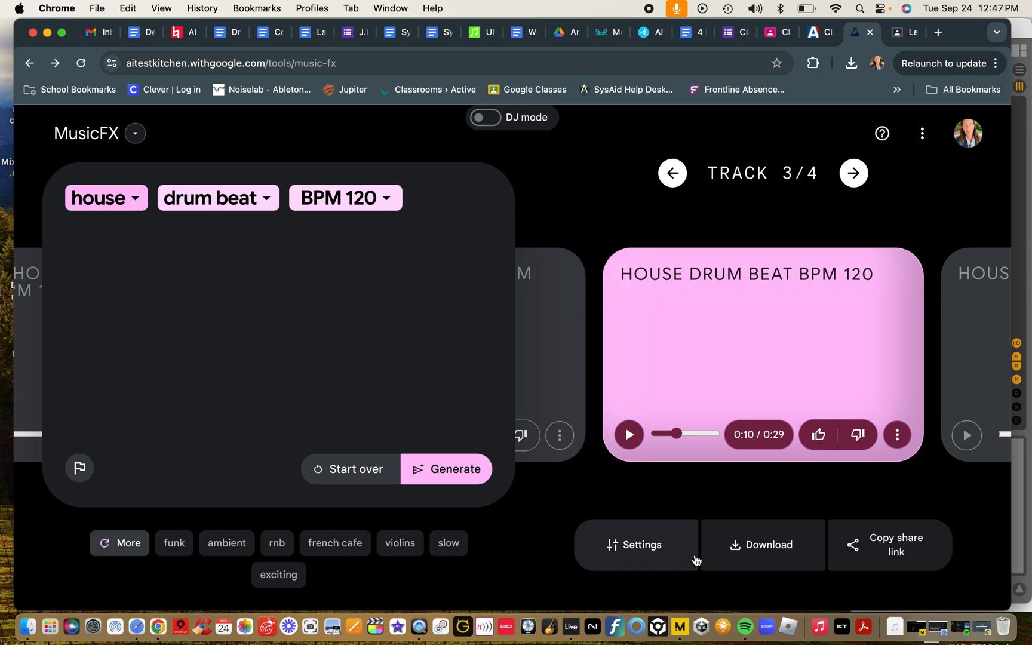
mouse_move(692, 307)
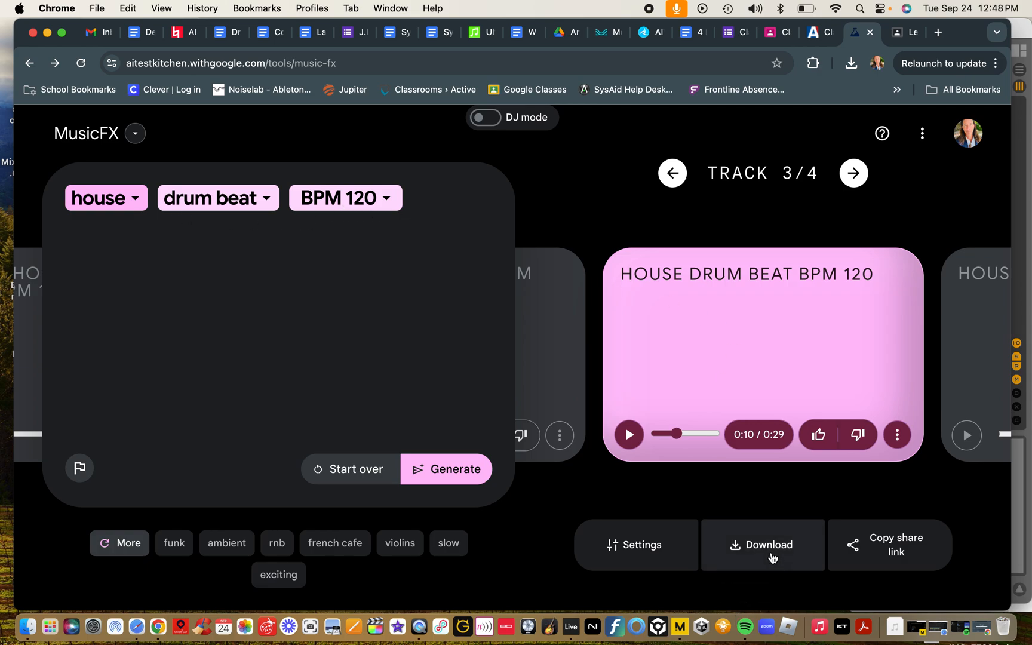
- Download the selected house drum beat track from MusicFX
left_click(762, 544)
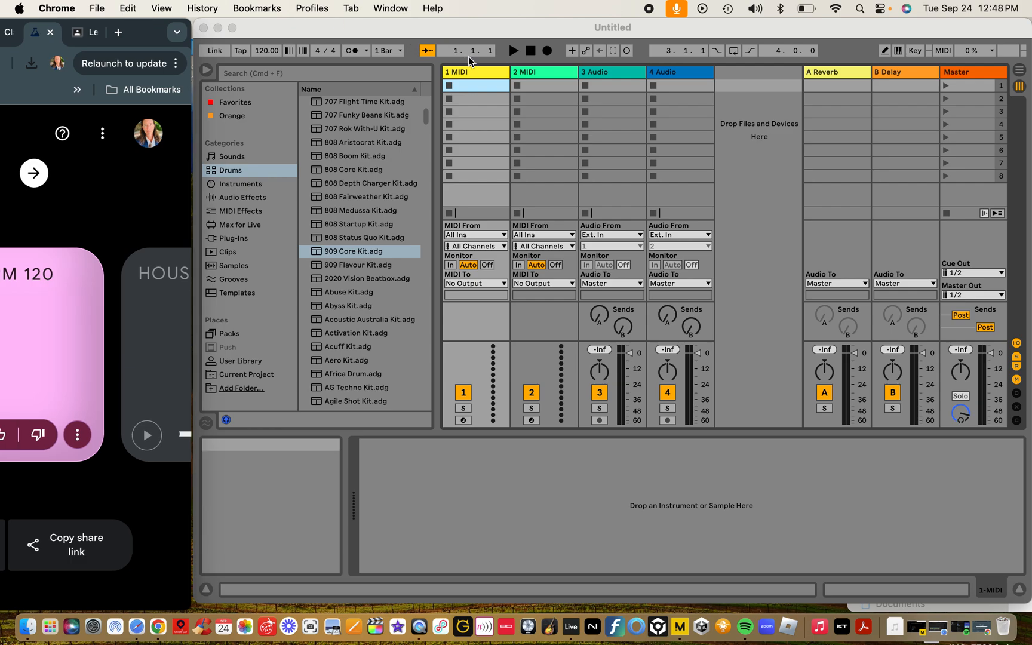
- Bring the empty Ableton Live set to the front
left_click(32, 62)
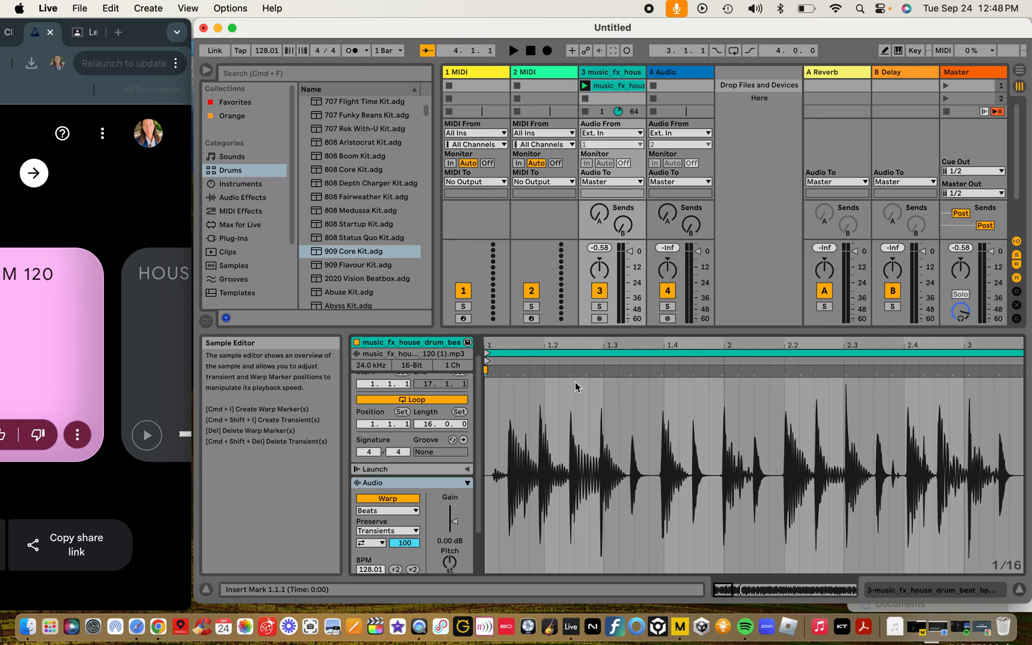
- Zoom into the drum clip waveform, play it, and mark the first drum hit
scroll("down", 3)
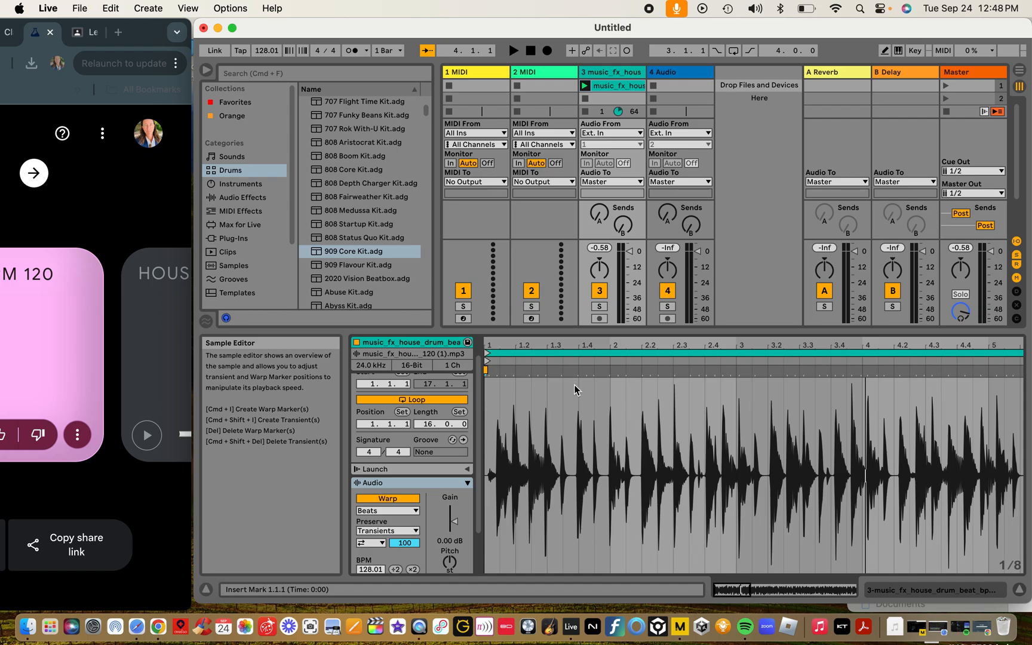
mouse_move(535, 373)
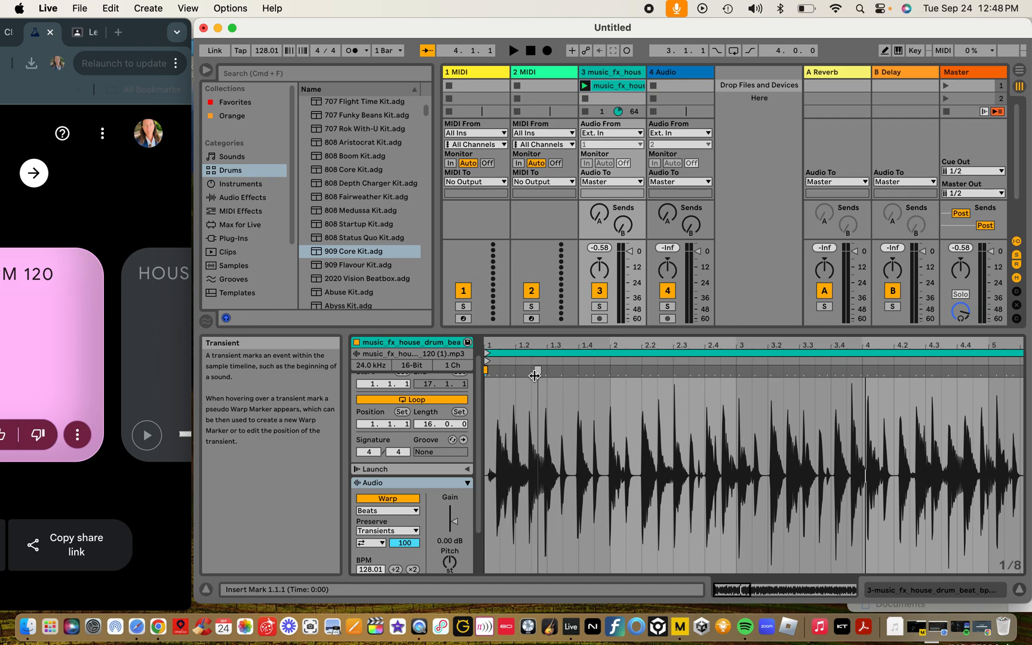
left_click(512, 50)
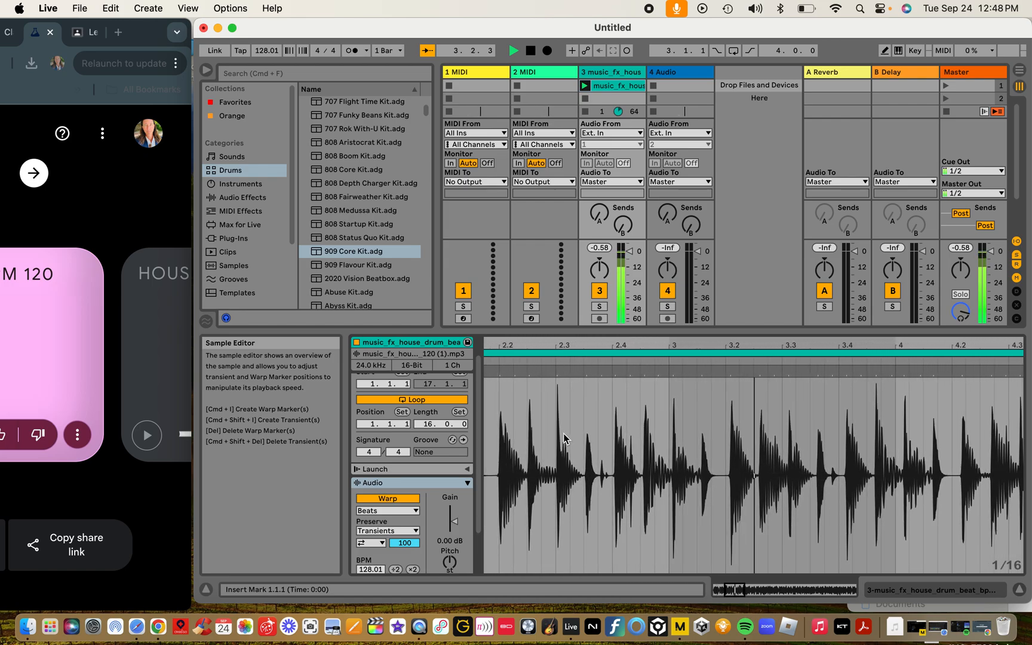
left_click(512, 50)
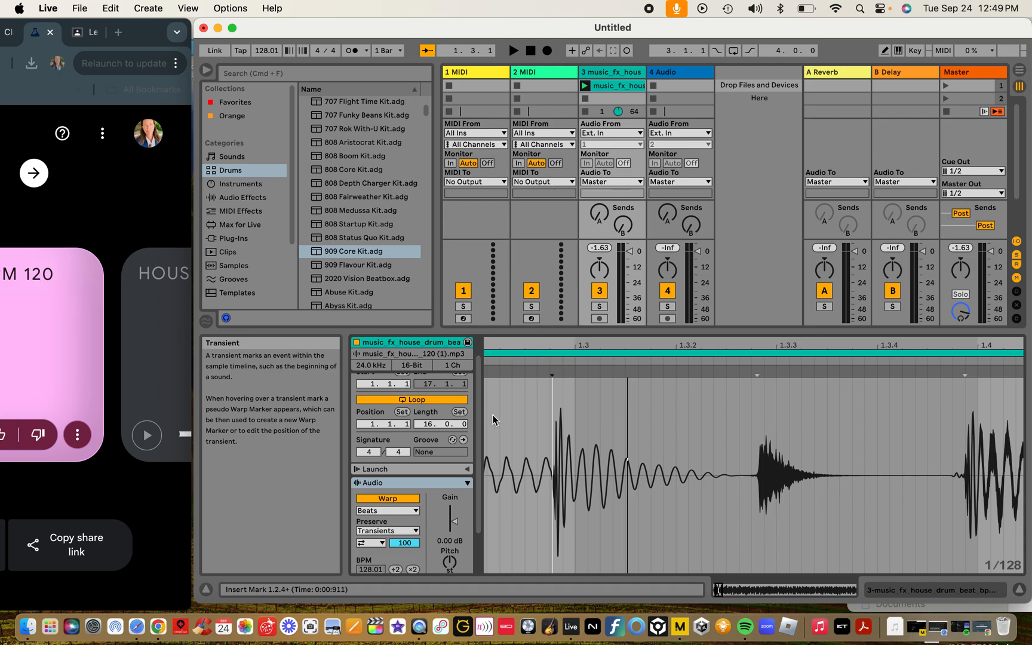
mouse_move(388, 499)
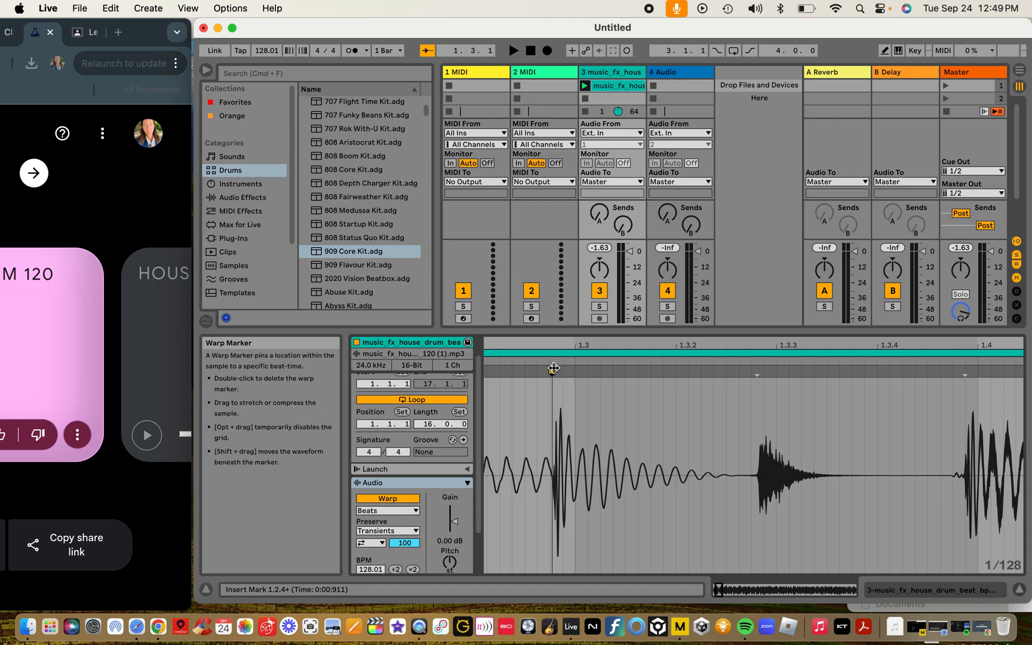
- Set the first drum hit's marker as 1.1.1 and warp the beat from there
right_click(554, 367)
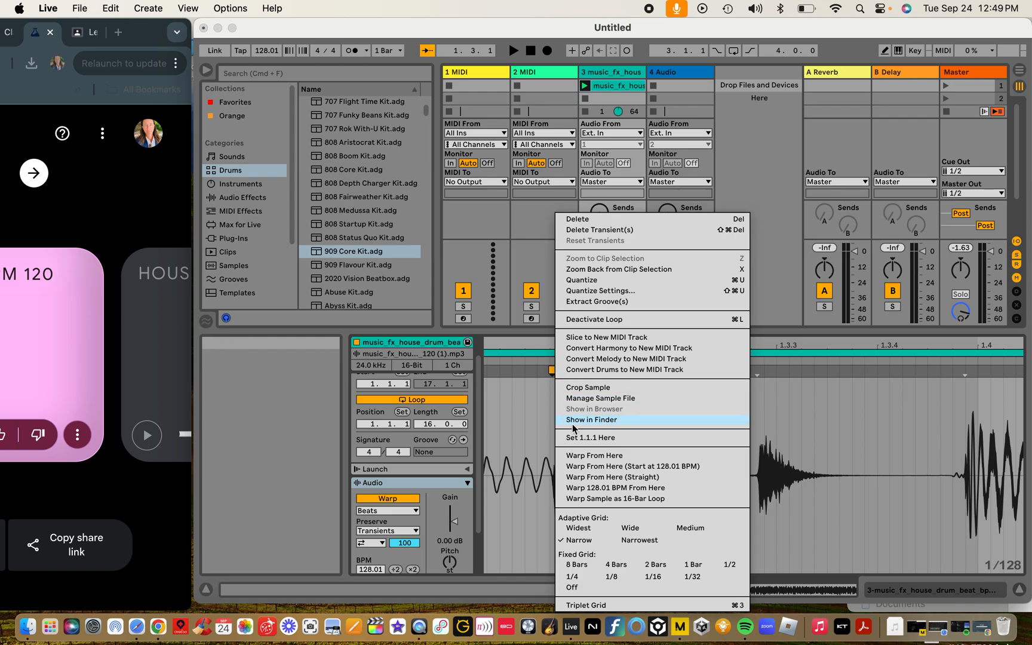
left_click(588, 437)
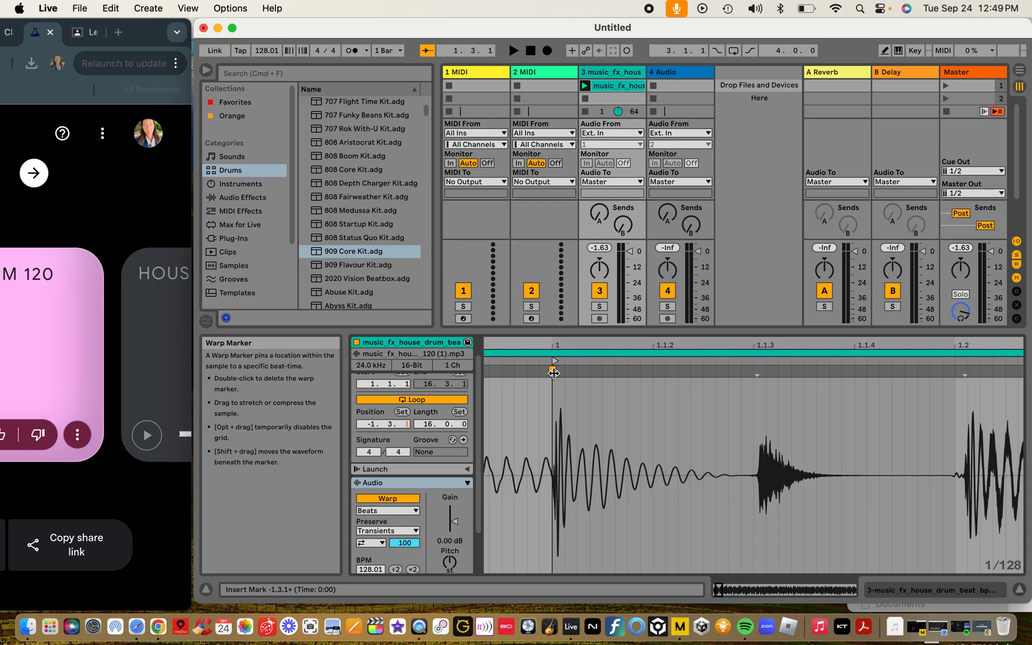
right_click(553, 371)
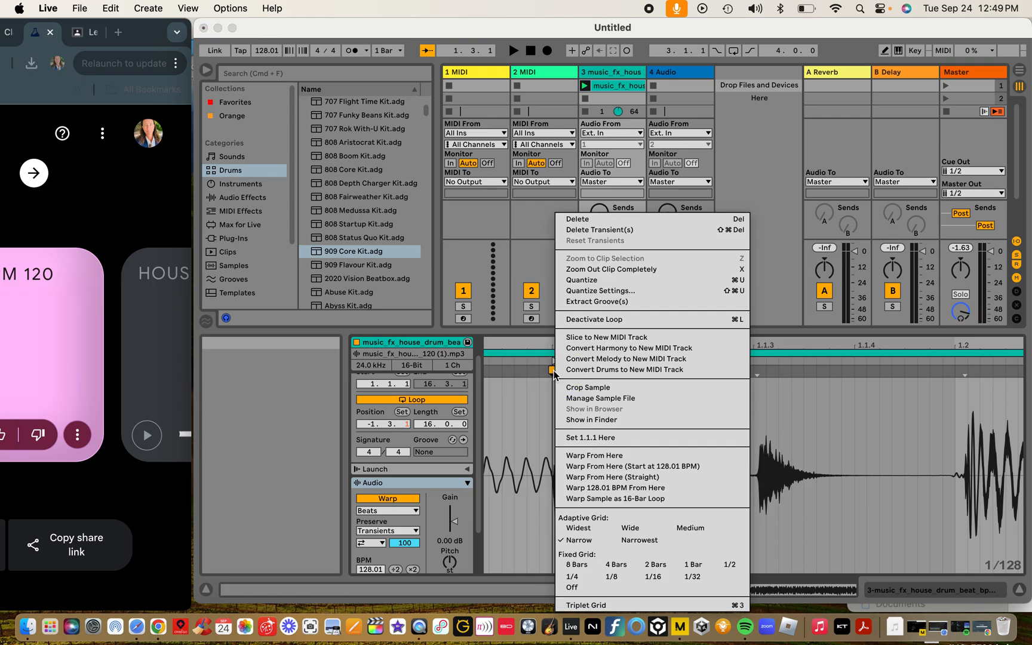
mouse_move(624, 369)
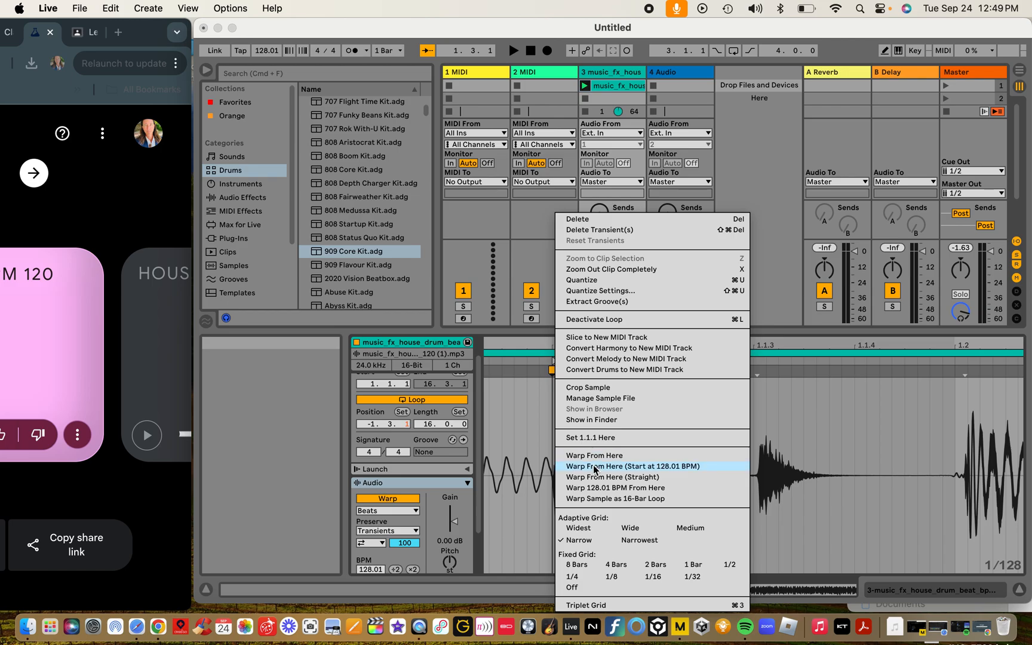
mouse_move(594, 456)
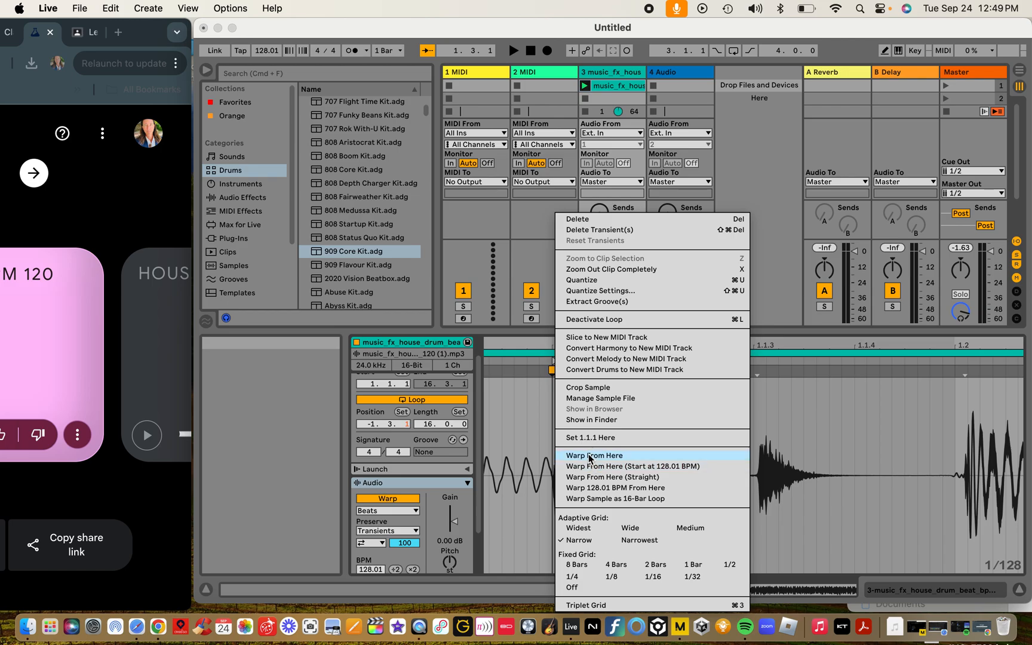
left_click(594, 455)
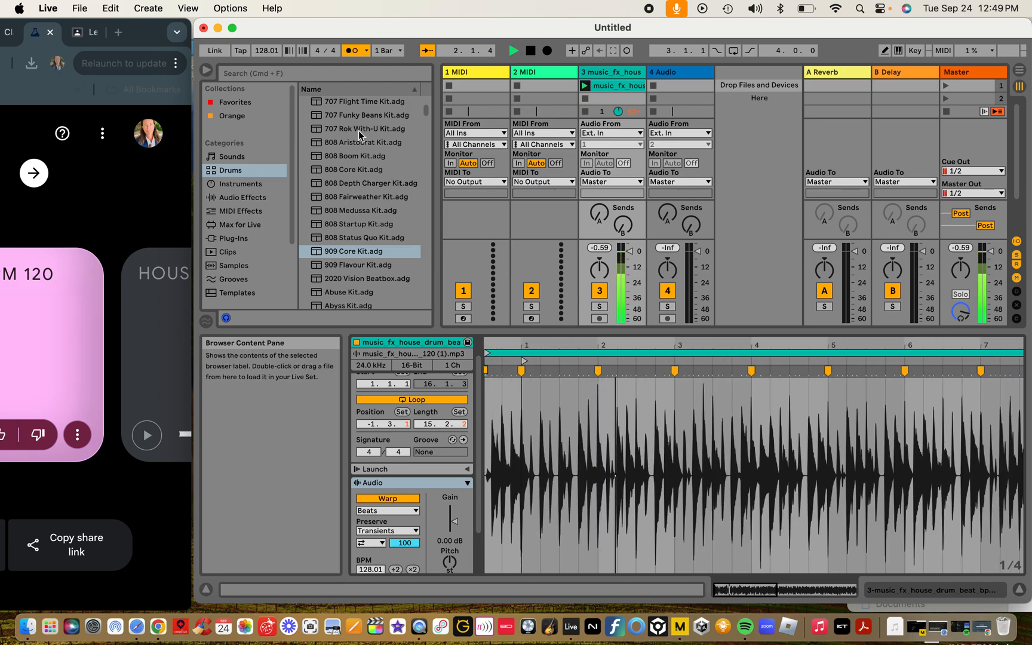
- Set tempo to 120 BPM, loop the first two bars, and play the loop
left_click(266, 51)
type("120")
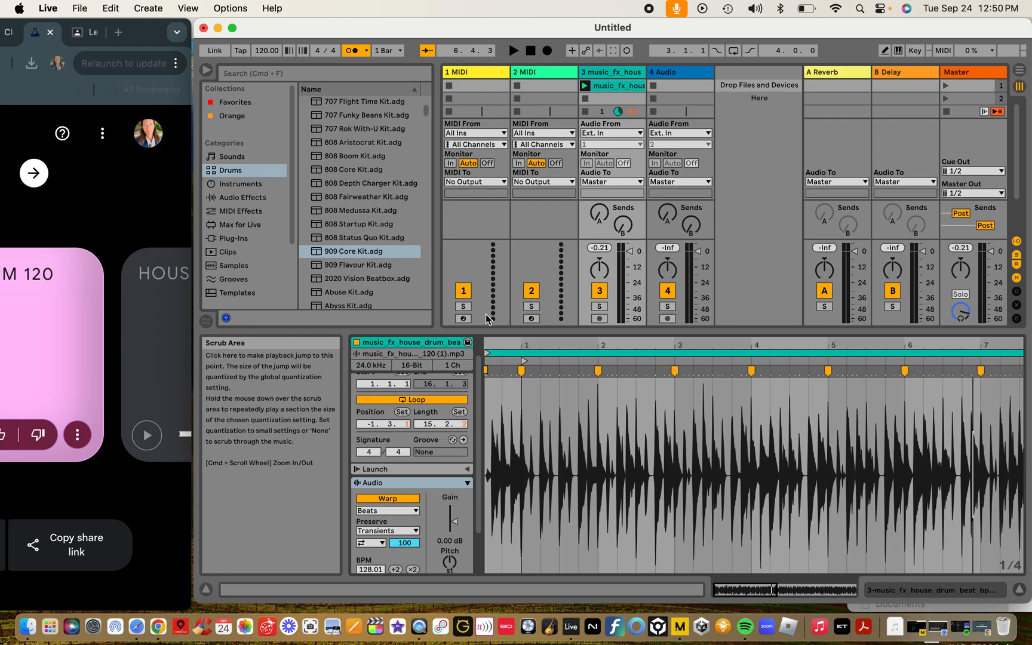
mouse_move(488, 353)
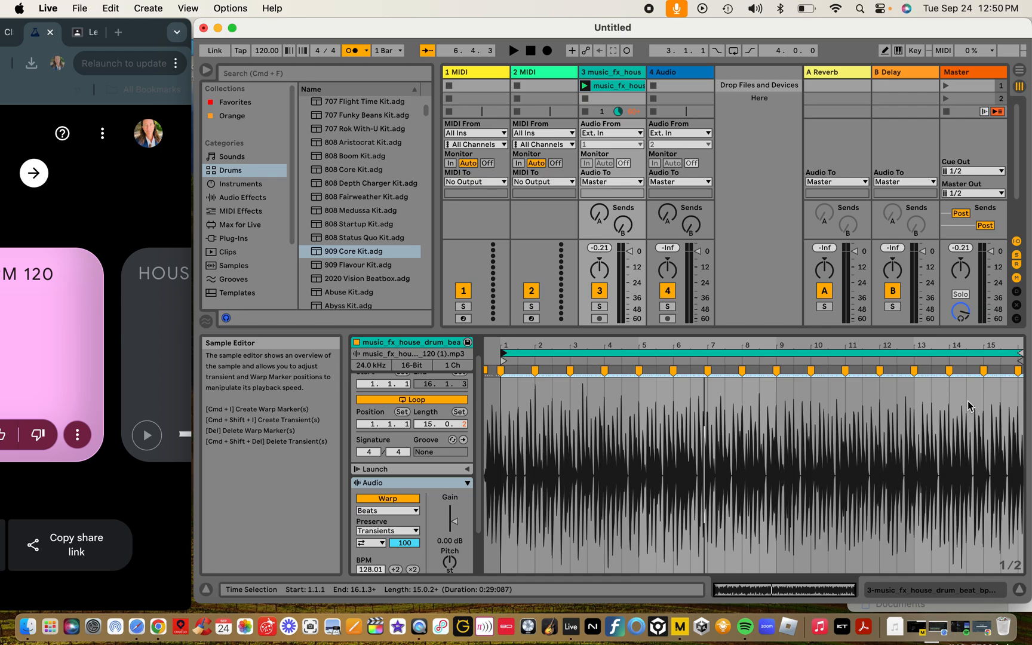
left_click_drag(1017, 360, 763, 360)
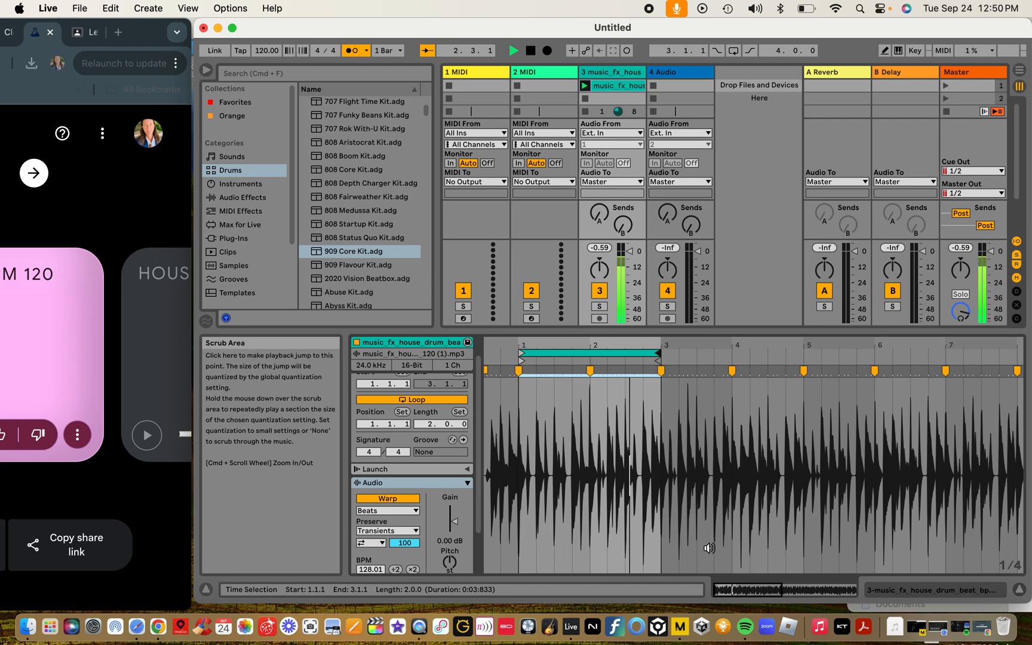
left_click(512, 50)
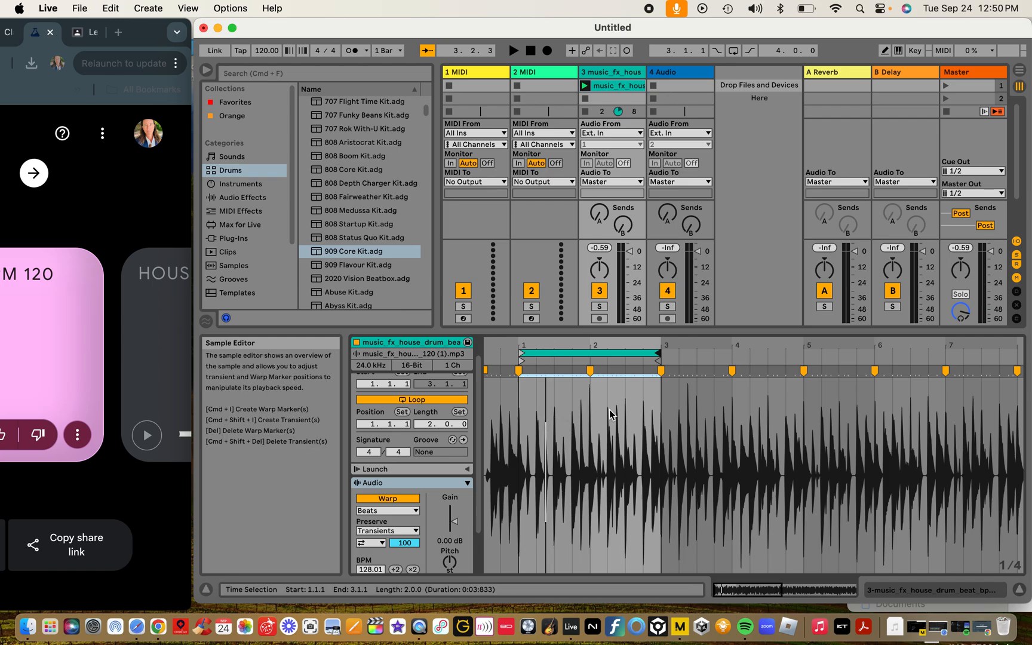
- Convert the looped beat's drums to a new MIDI track with a 606 kit
right_click(610, 414)
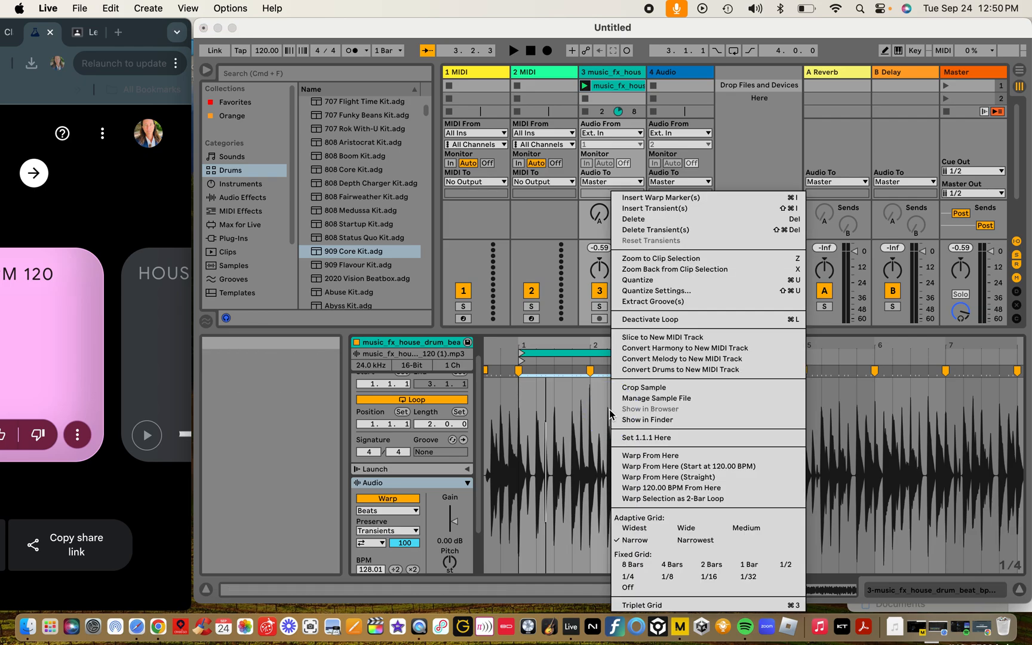
mouse_move(662, 337)
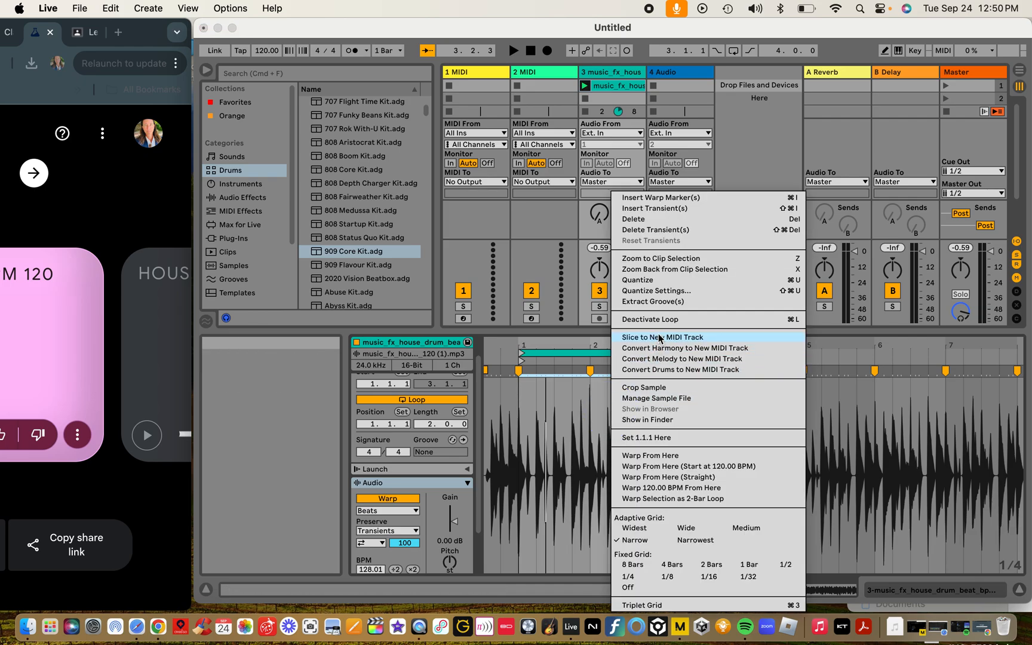
mouse_move(681, 369)
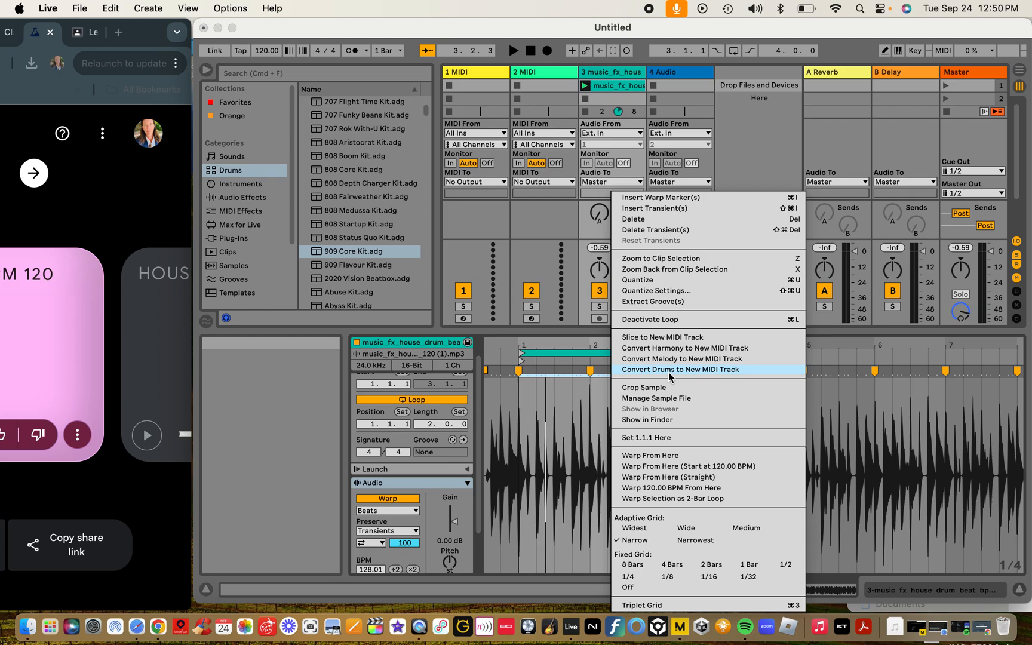
left_click(681, 370)
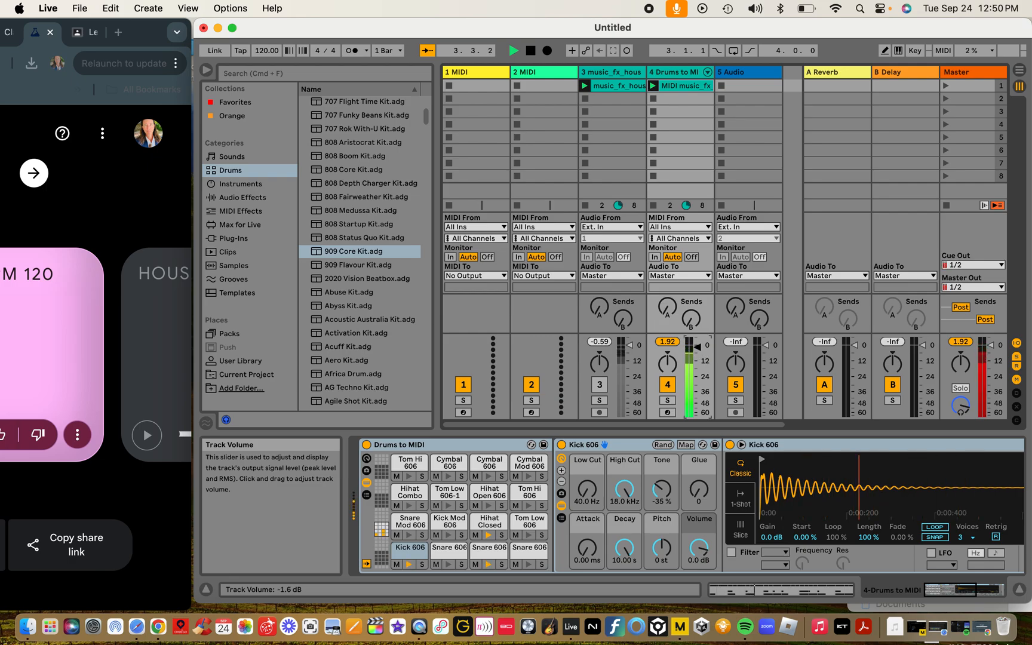
- Enlarge the Detail View to show the clip's kick, snare and hi-hat notes
left_click_drag(692, 355, 692, 372)
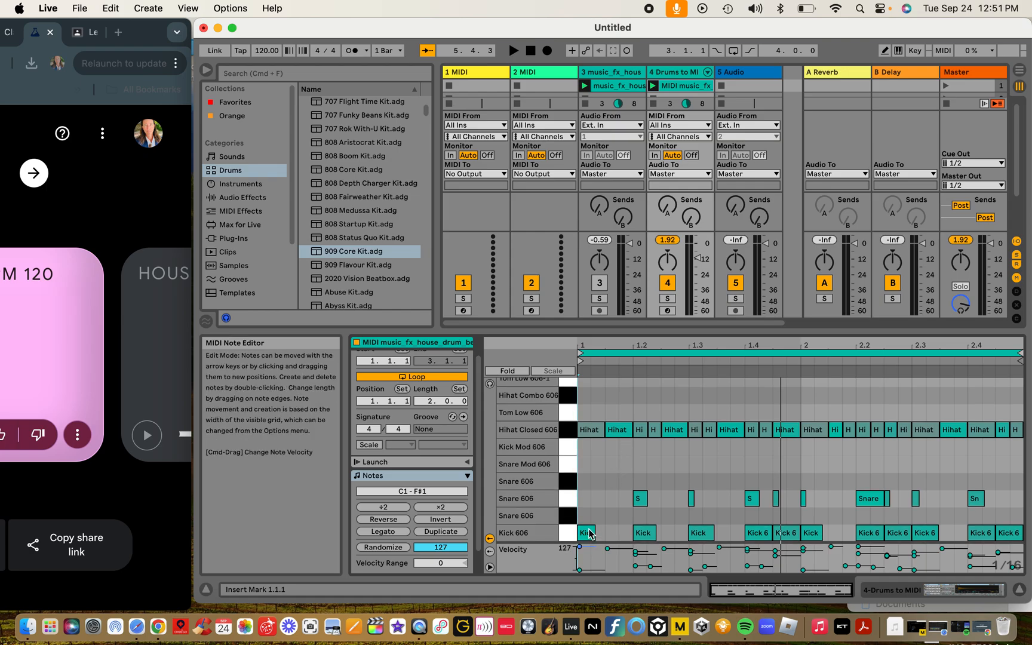
- Play the drum clip and delete the two short Snare 606 notes in bar 1
left_click(512, 50)
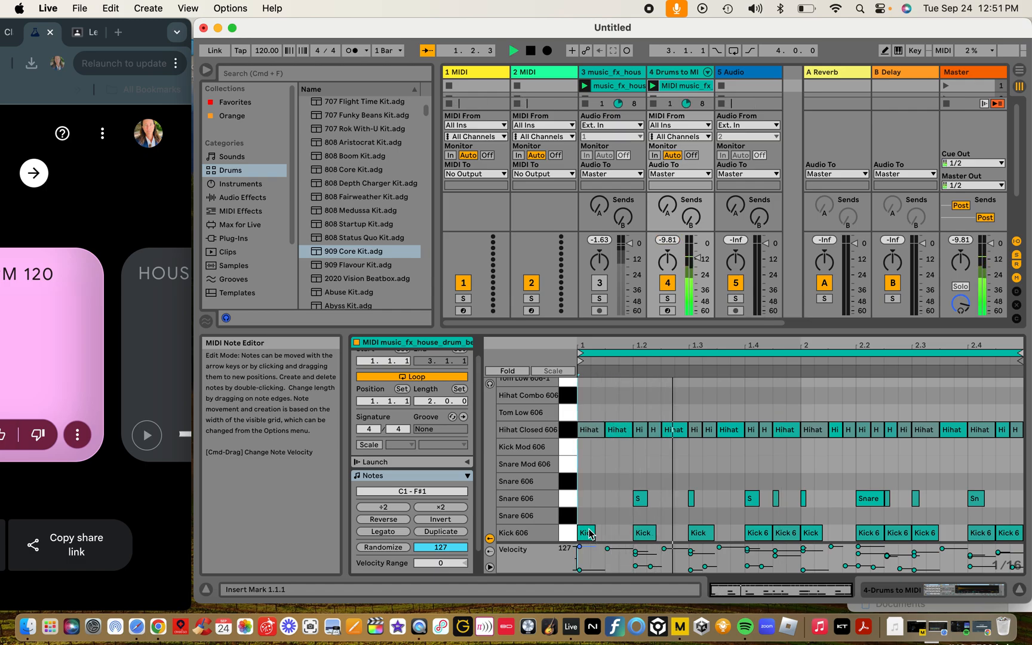
left_click(691, 499)
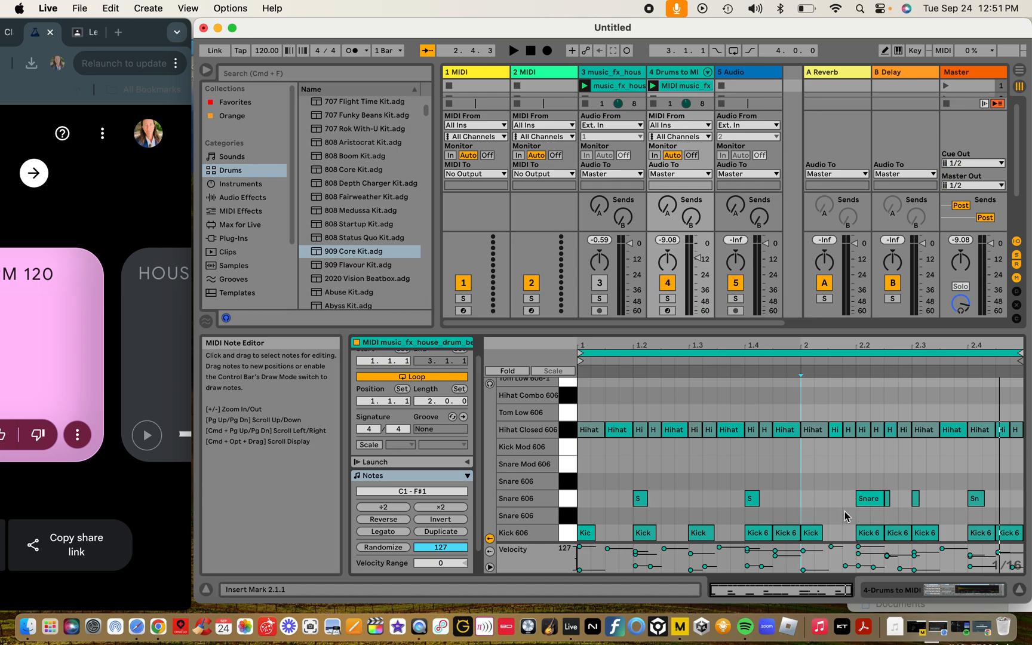
mouse_move(405, 243)
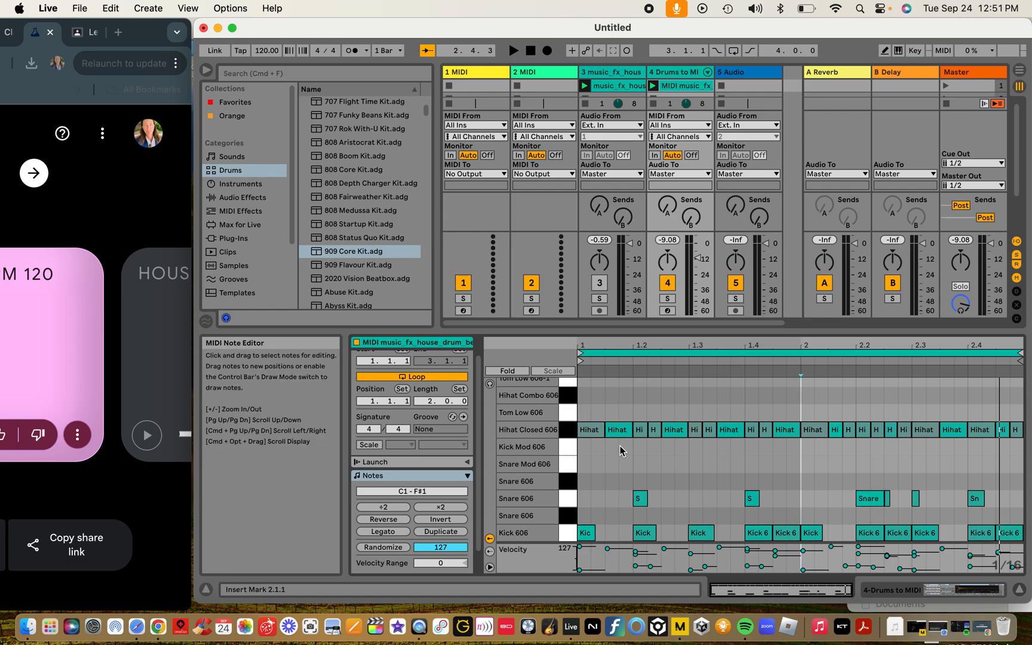
mouse_move(694, 157)
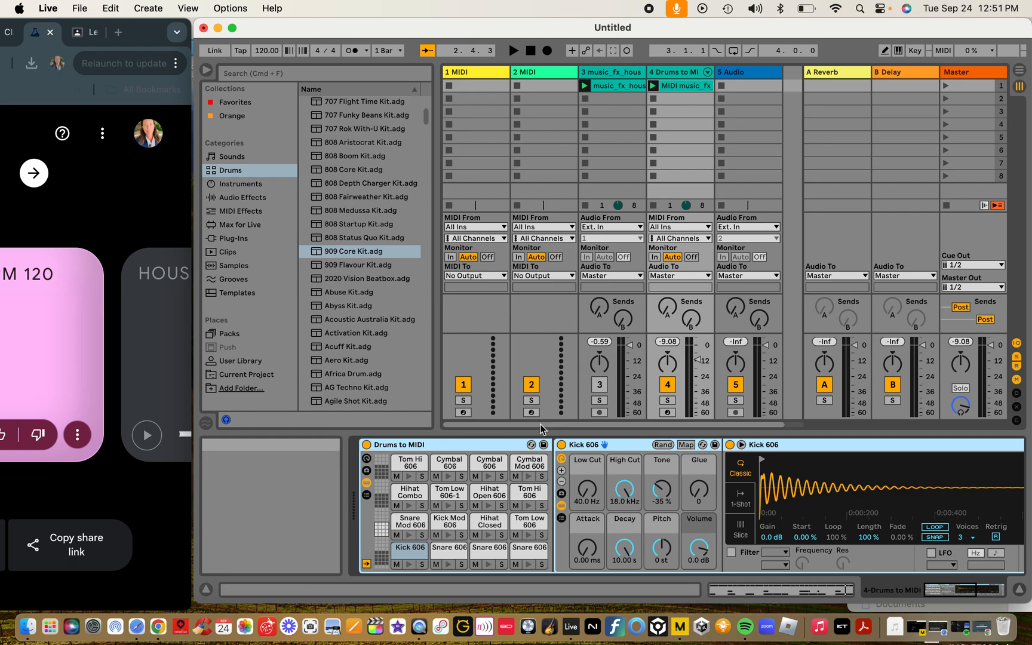
mouse_move(298, 206)
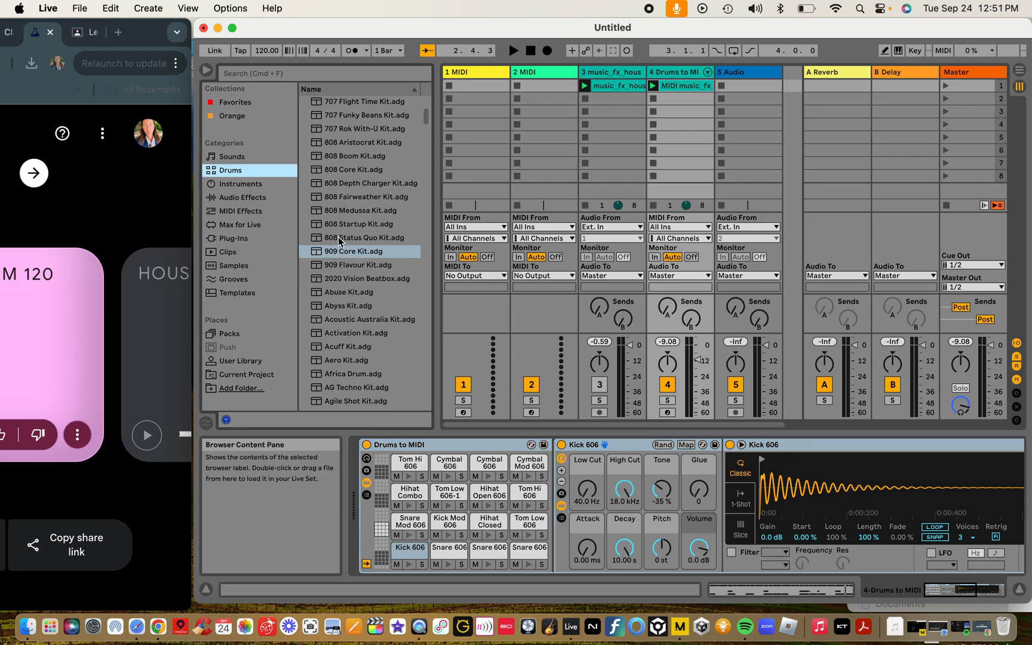
- Load 909 Core Kit.adg onto the Drums to MIDI track and launch its clip
left_click_drag(359, 252, 598, 137)
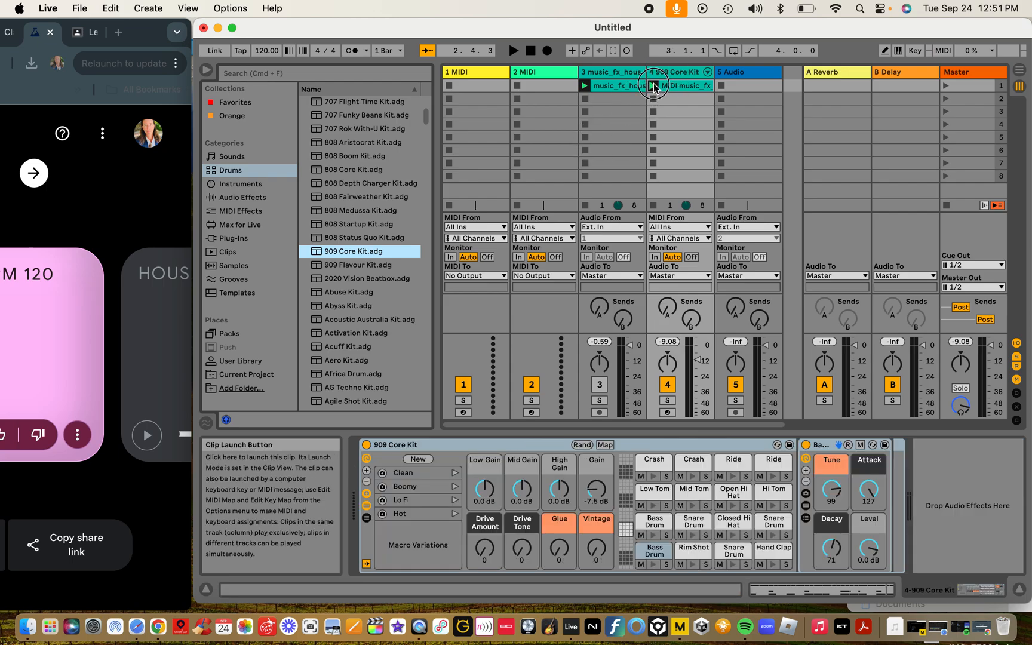
left_click(653, 85)
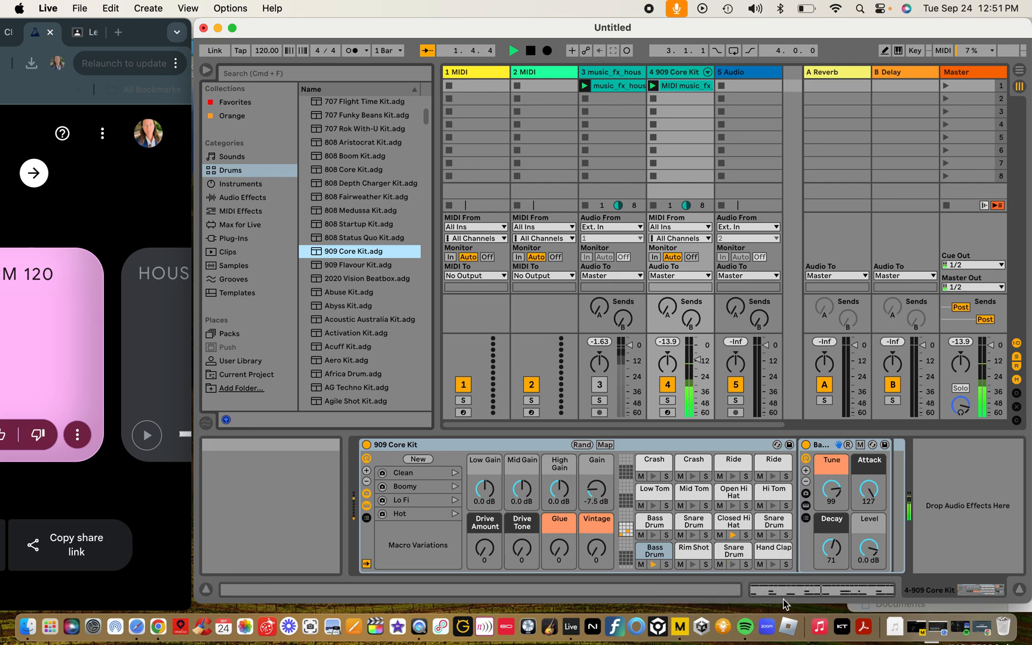